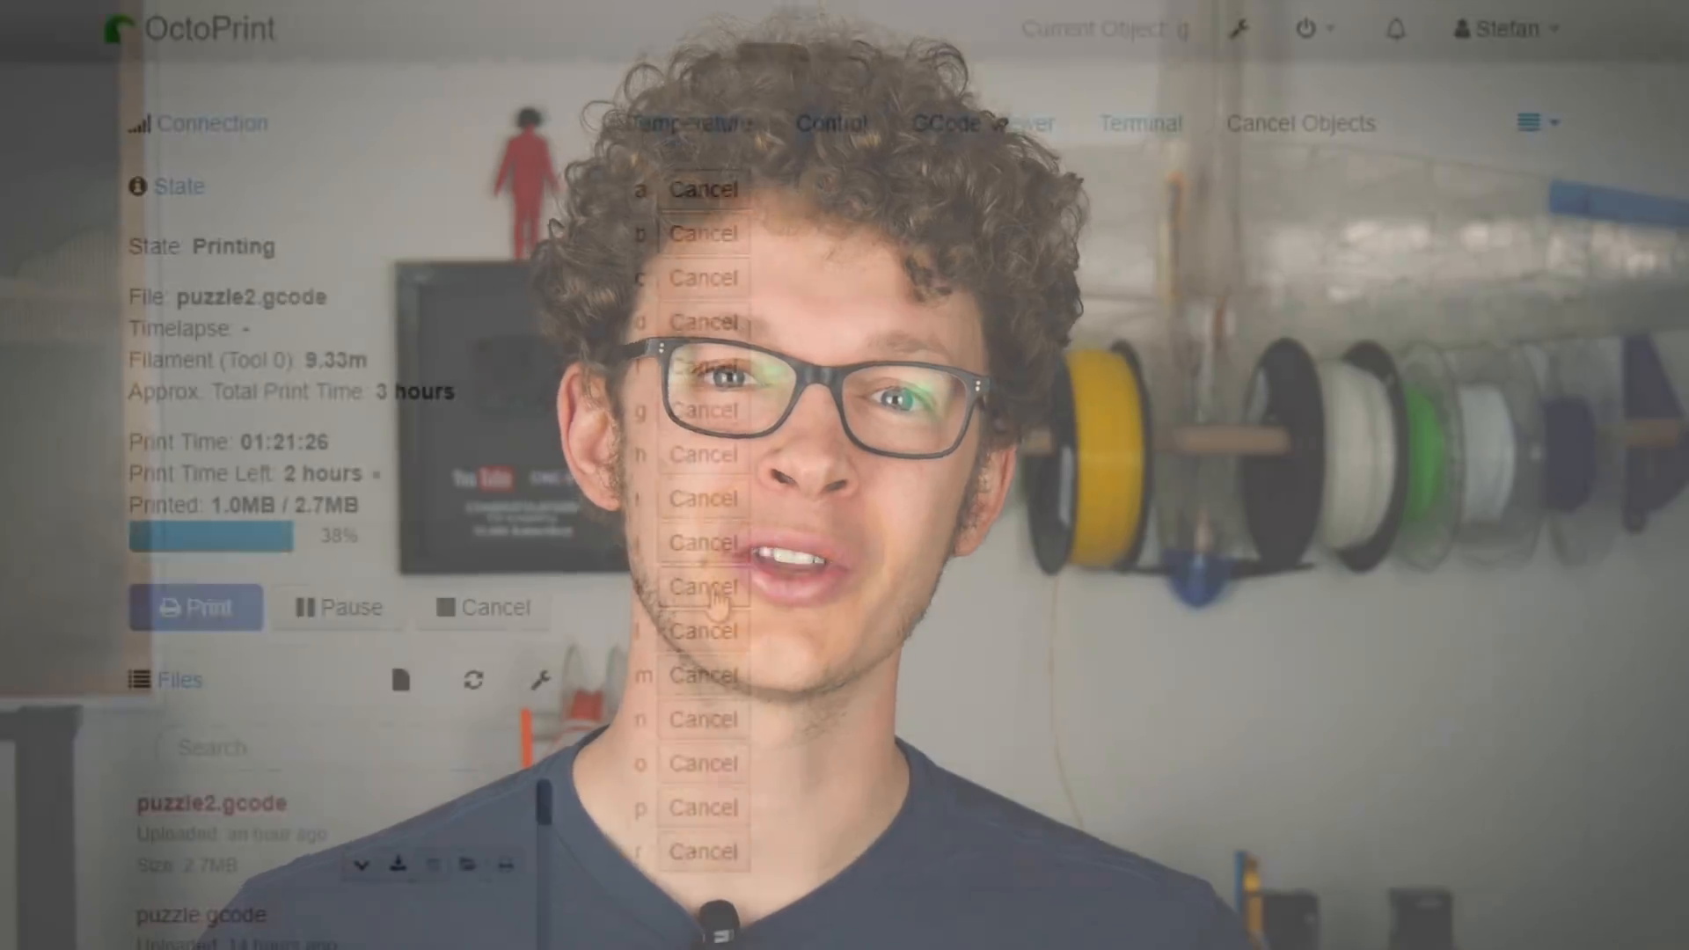
Step: Reach the Plugin Manager's Get More installer from OctoPrint settings
{"action": "left_click", "coordinate": [703, 587]}
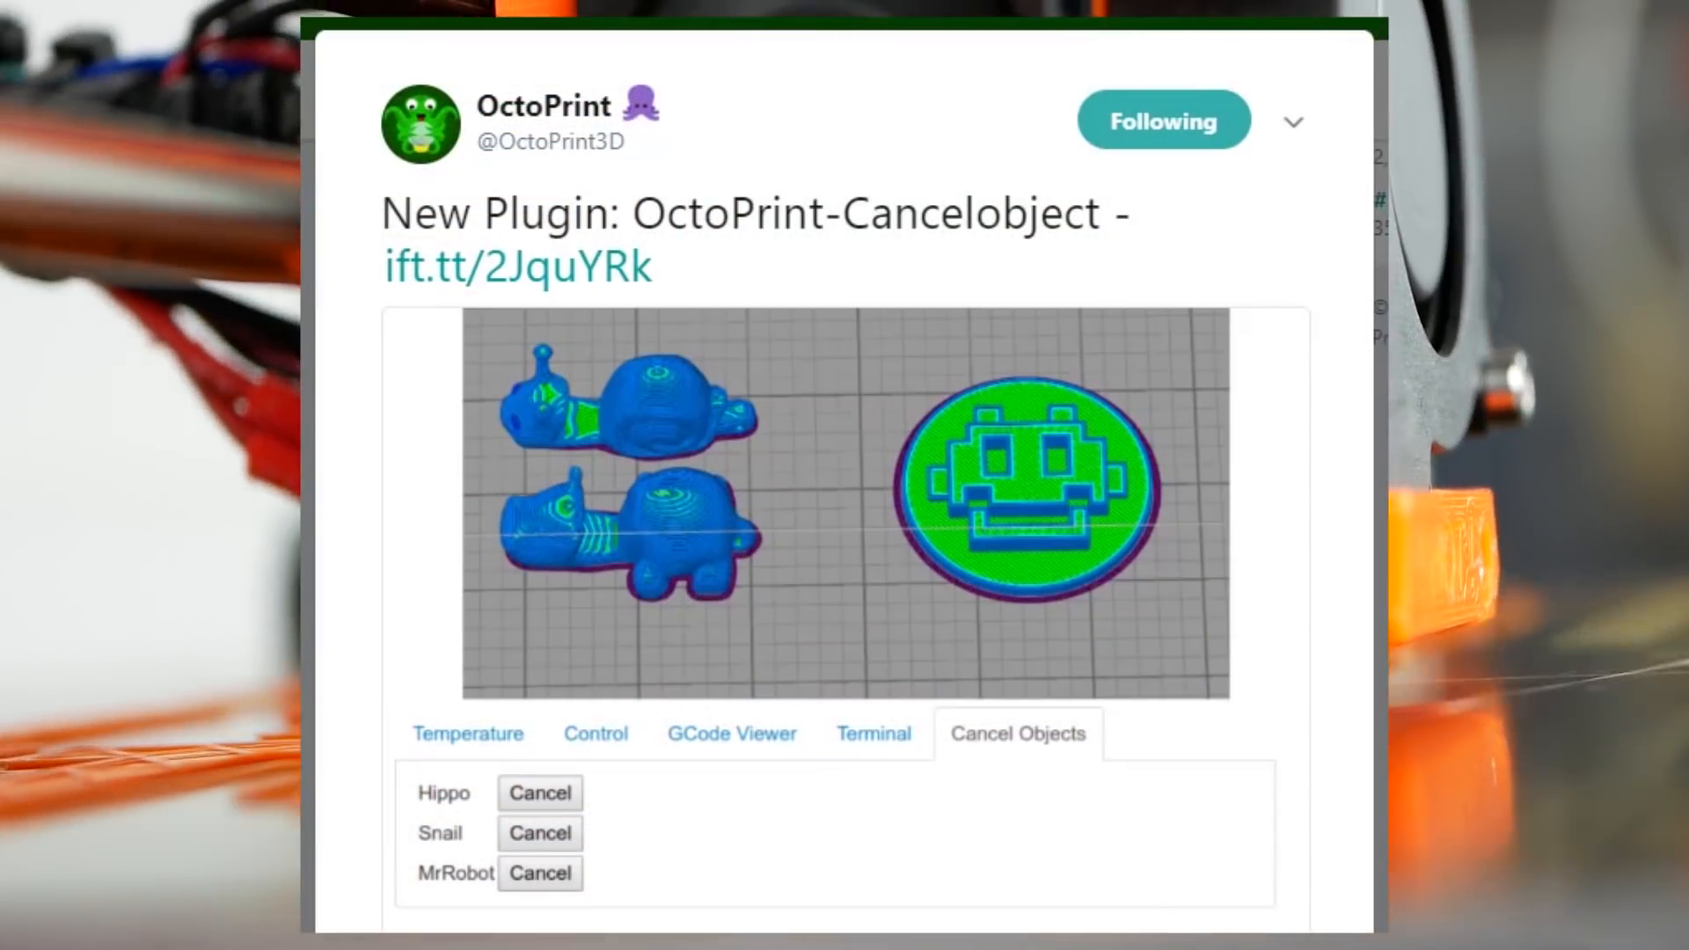
{"action": "scroll", "scroll_direction": "down", "scroll_amount": 3}
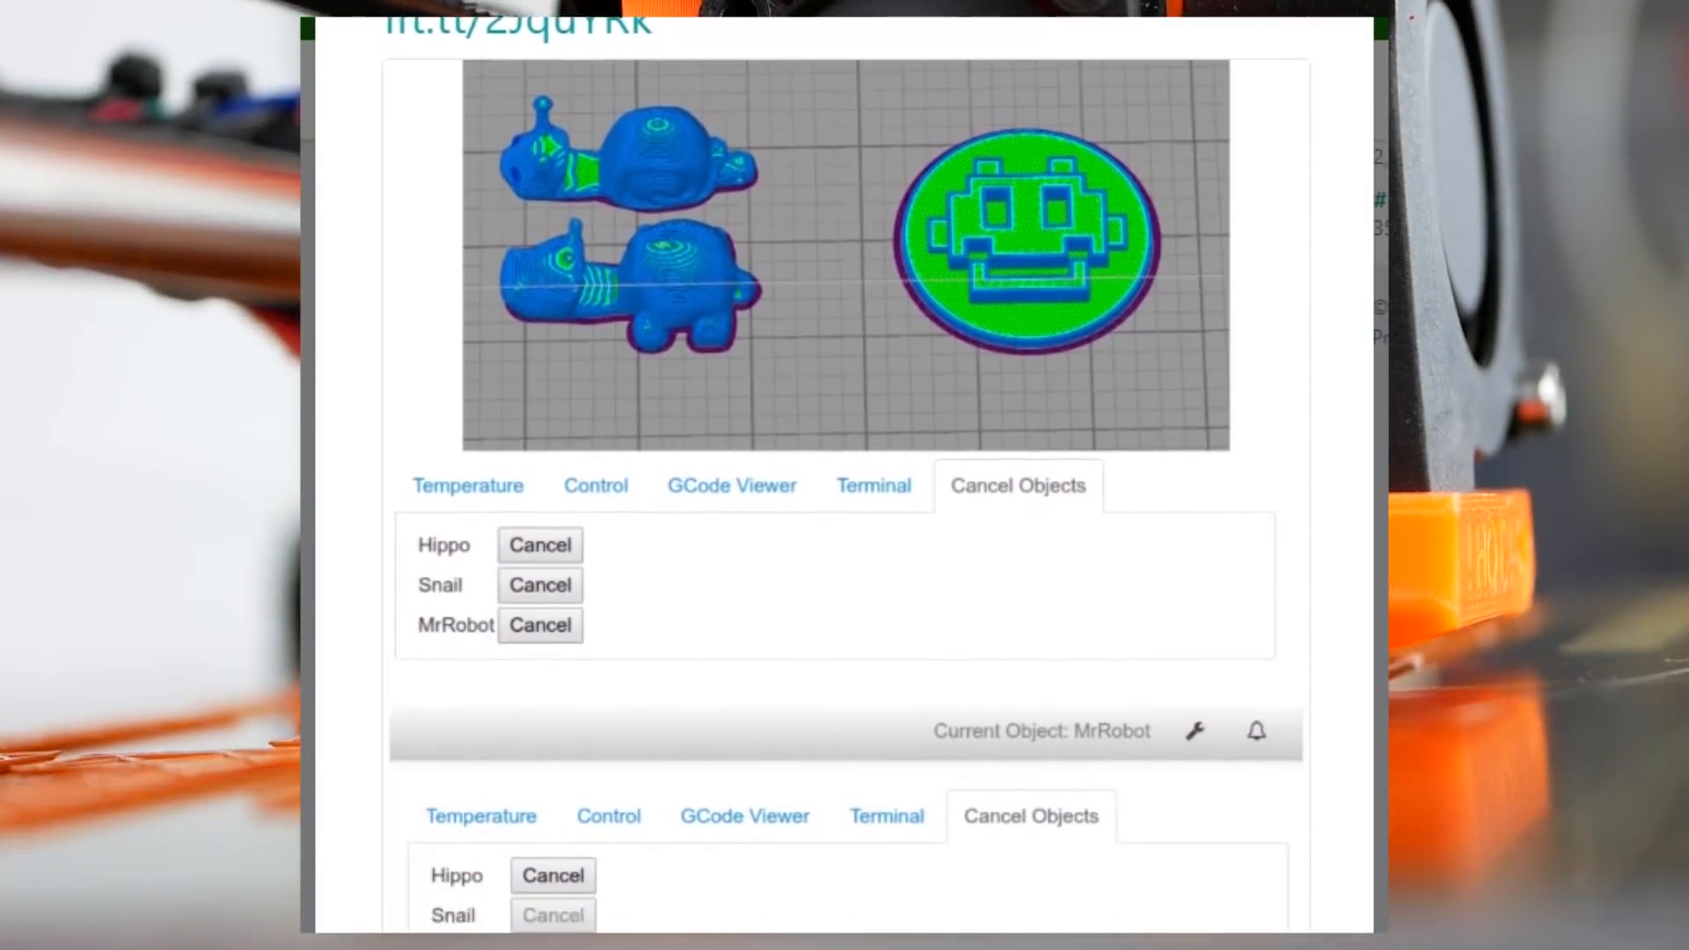
{"action": "scroll", "scroll_direction": "down", "scroll_amount": 3}
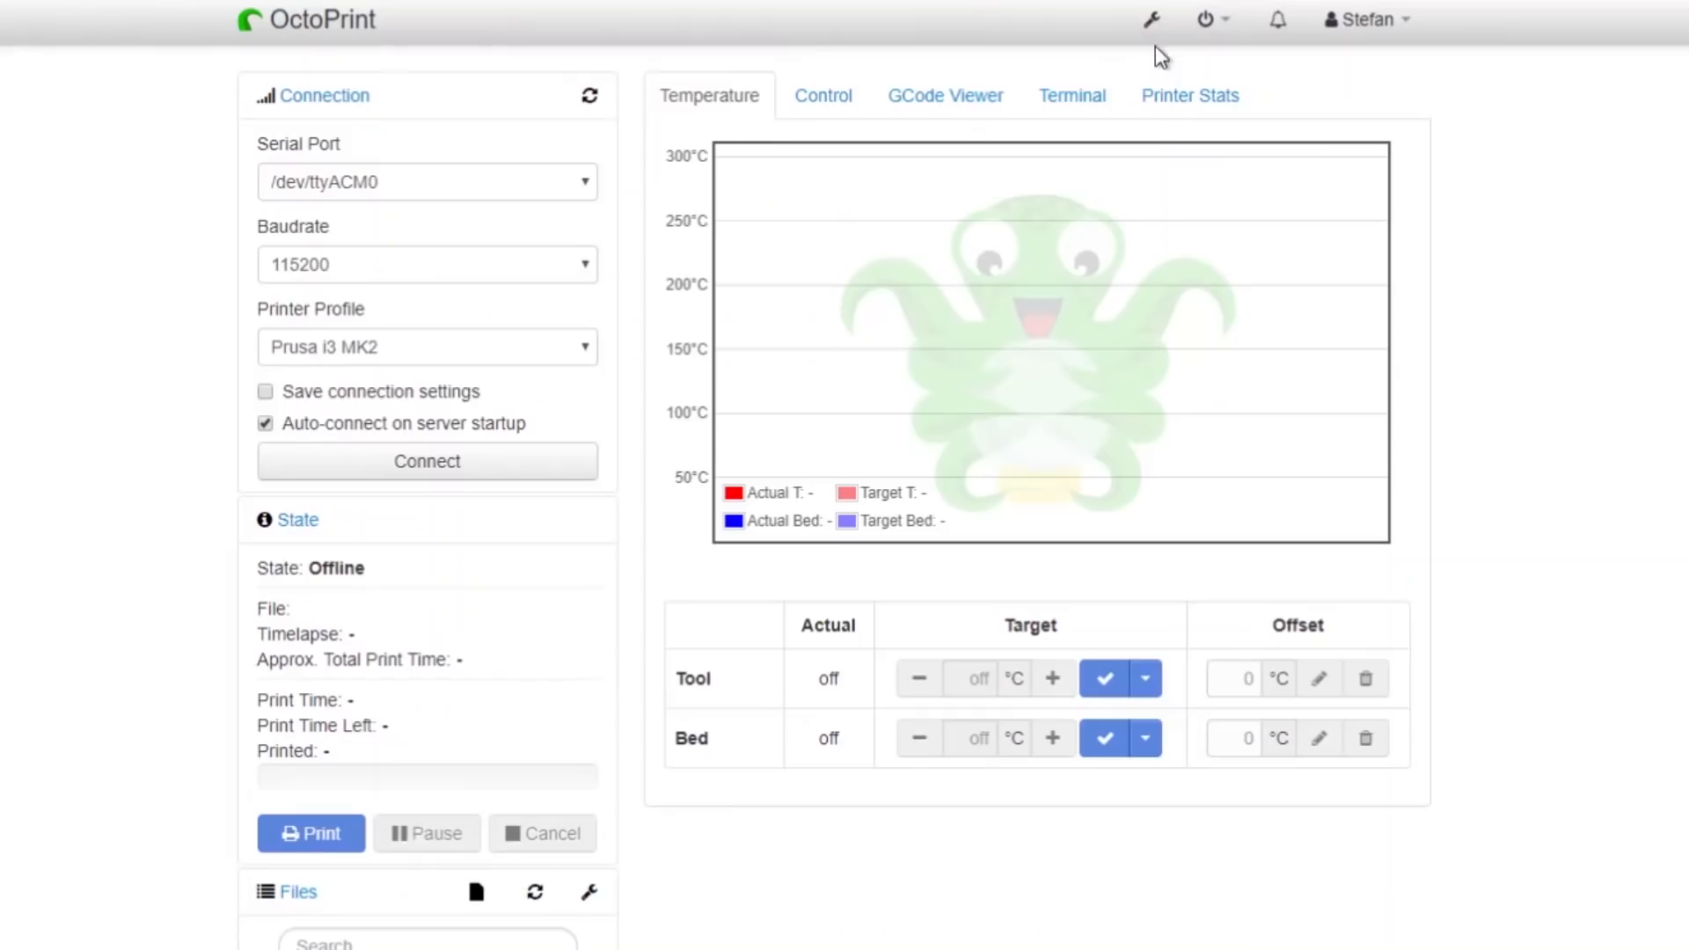
{"action": "left_click", "coordinate": [1150, 20]}
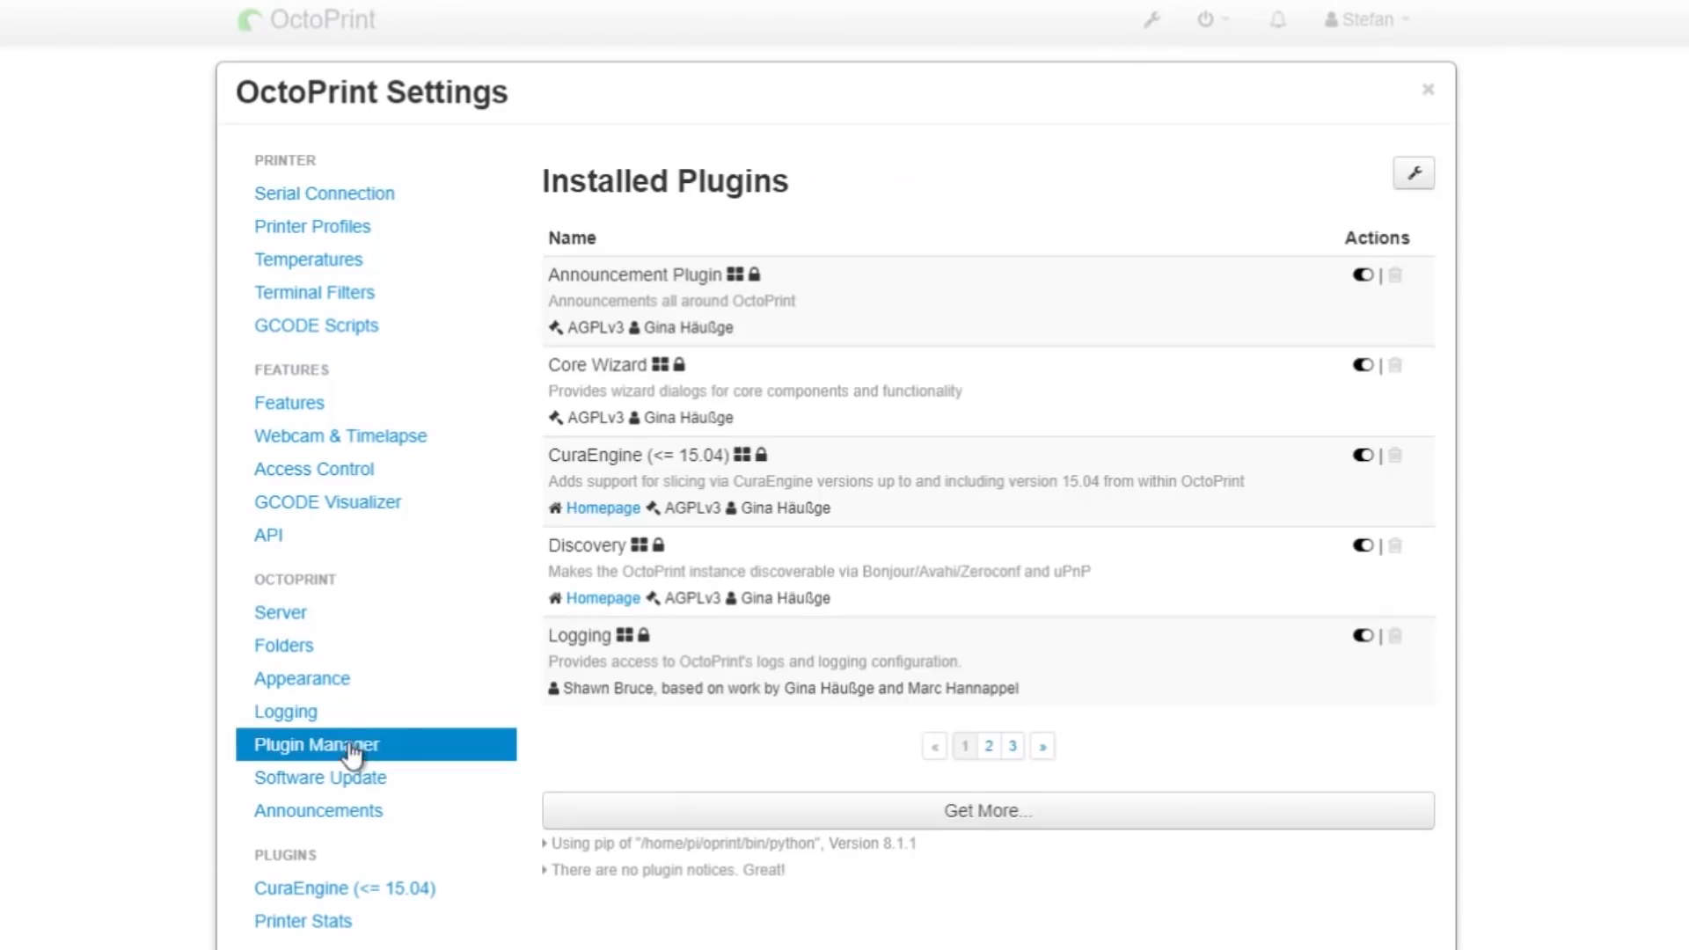
{"action": "left_click", "coordinate": [985, 810]}
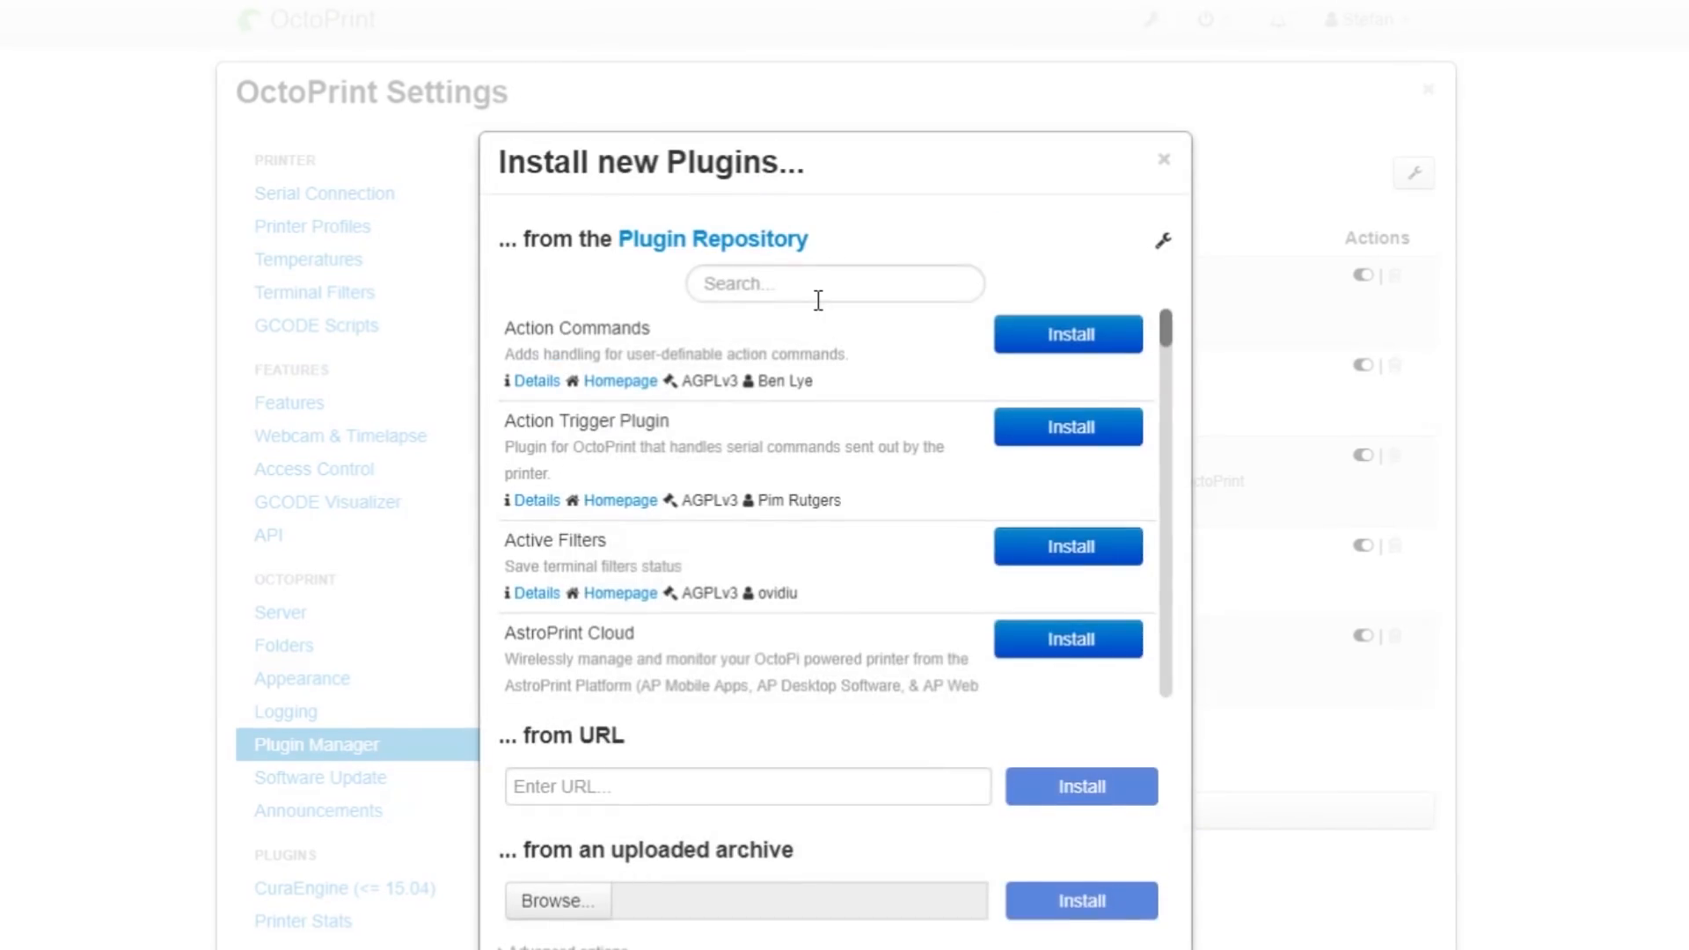
Step: Search 'cancel', install OctoPrint-Cancelobject and reload the interface
{"action": "type", "text": "cancel"}
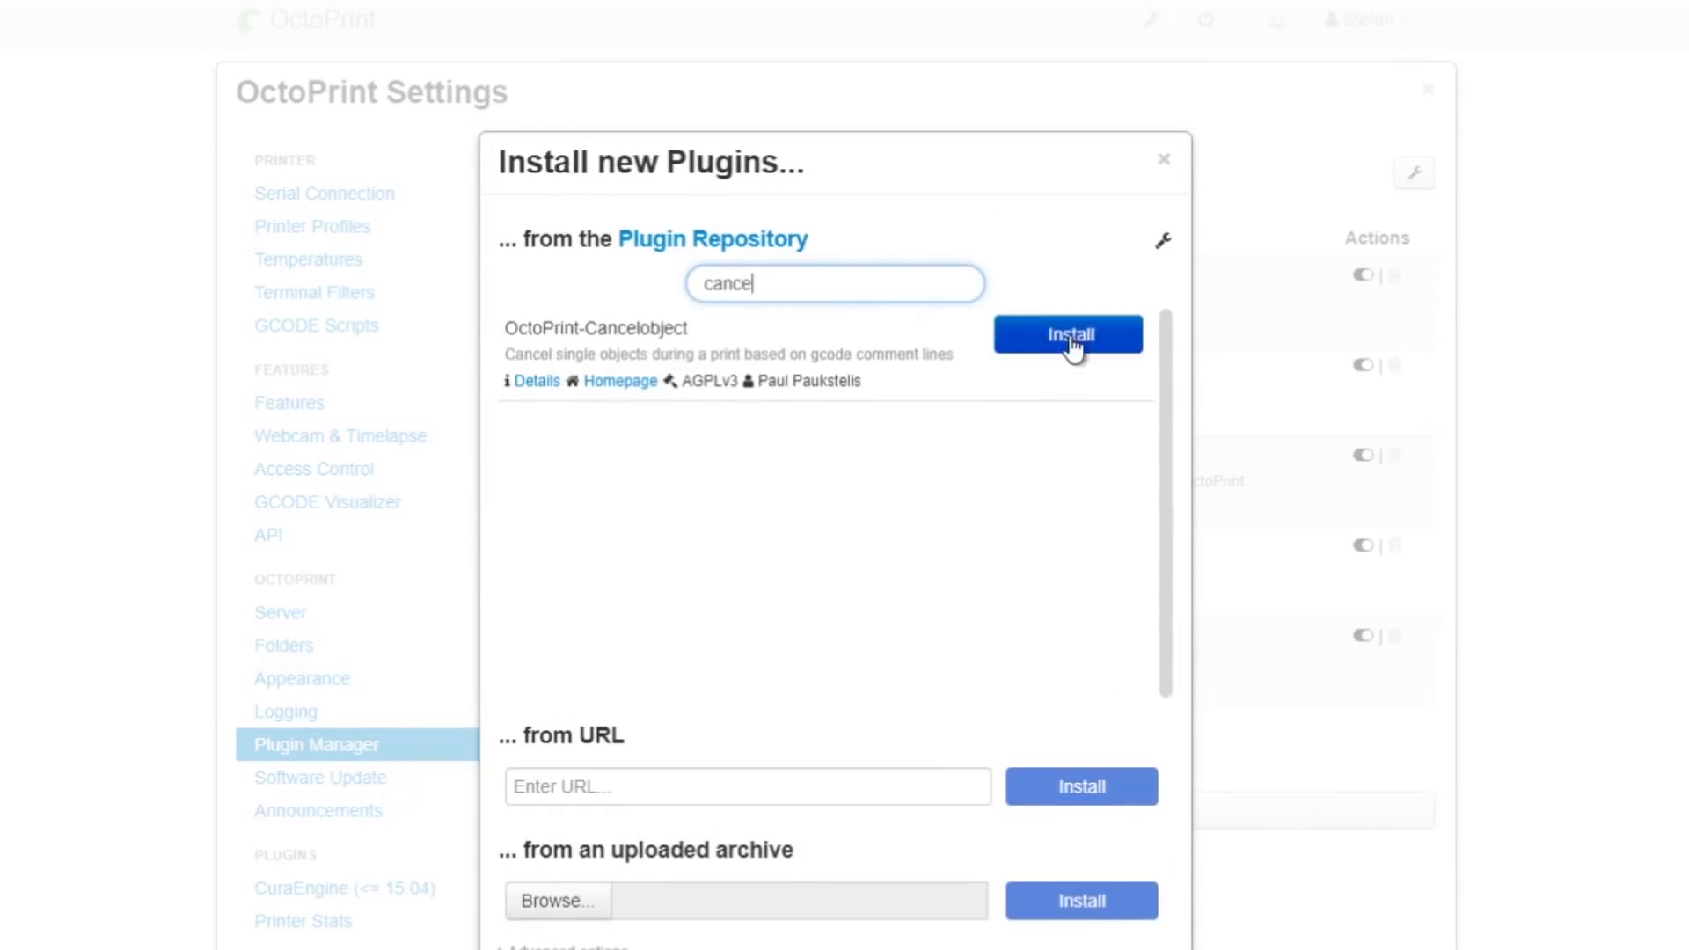
{"action": "left_click", "coordinate": [1067, 334]}
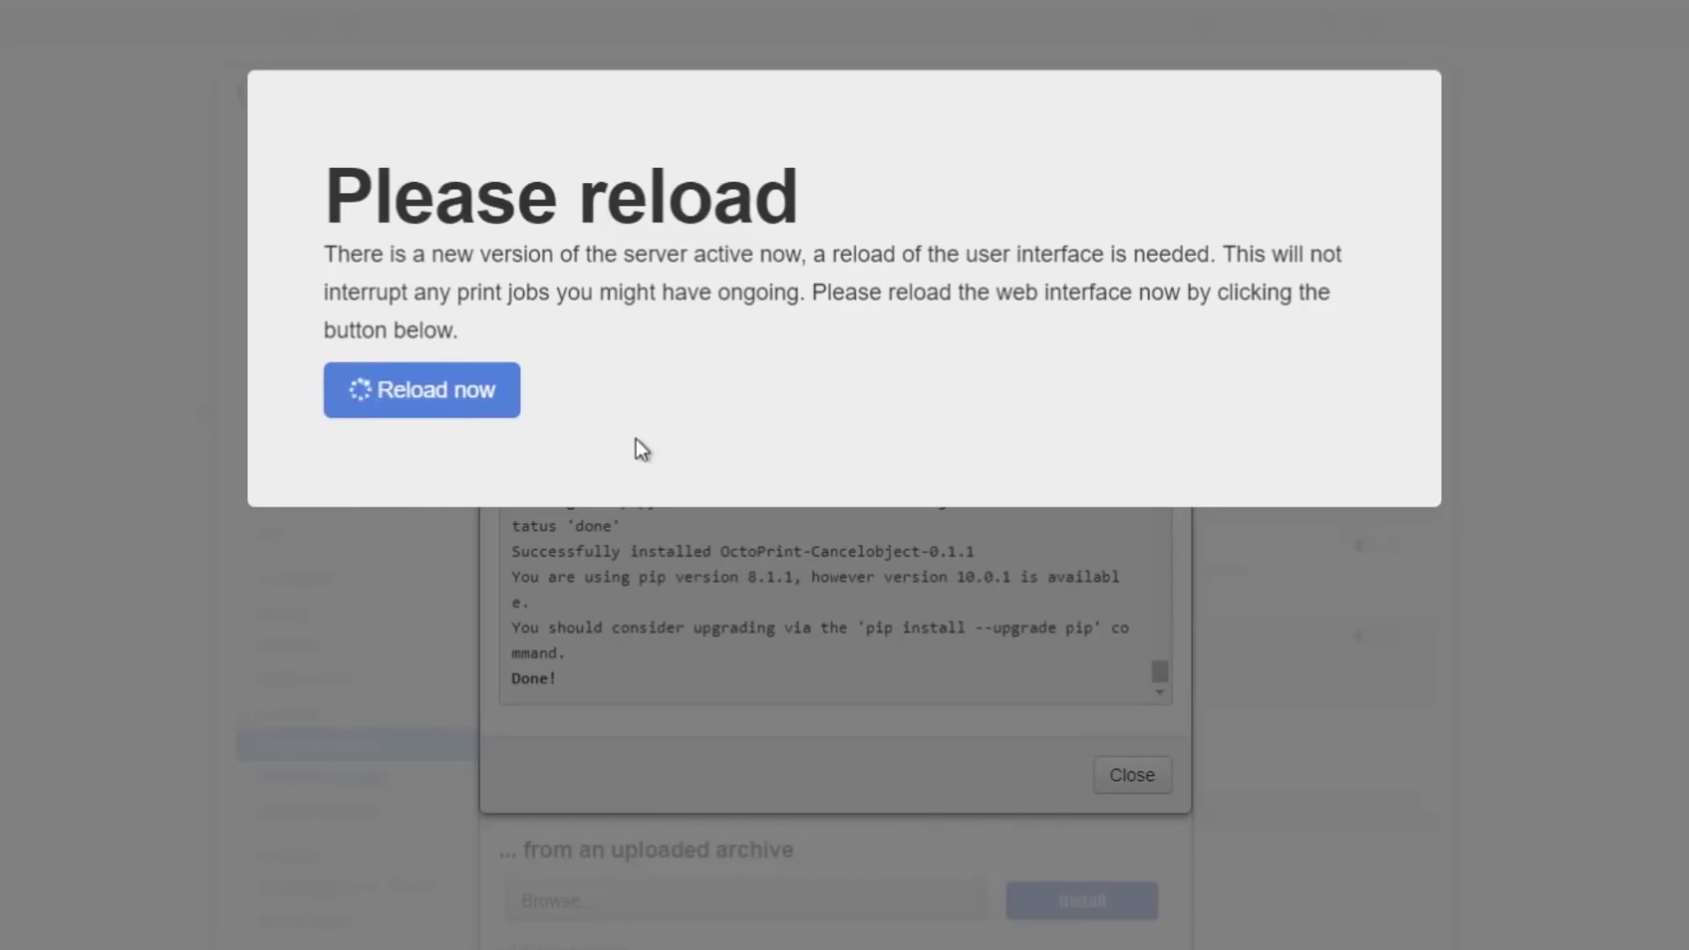
{"action": "left_click", "coordinate": [421, 391]}
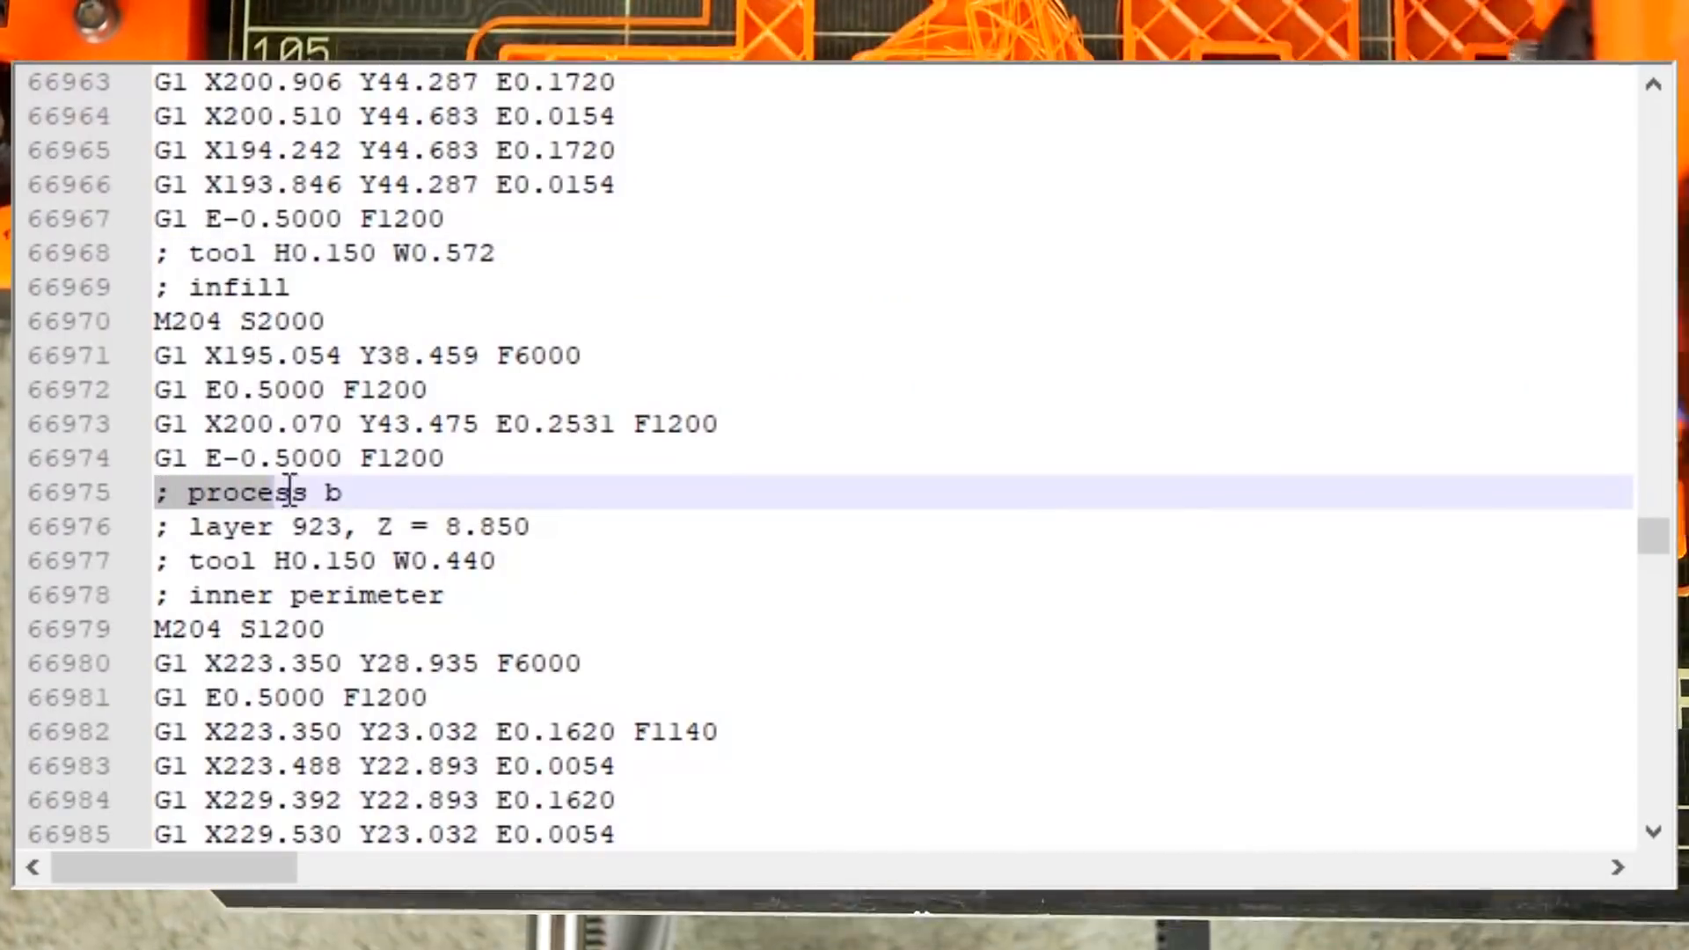
{"action": "scroll", "scroll_direction": "down", "scroll_amount": 3}
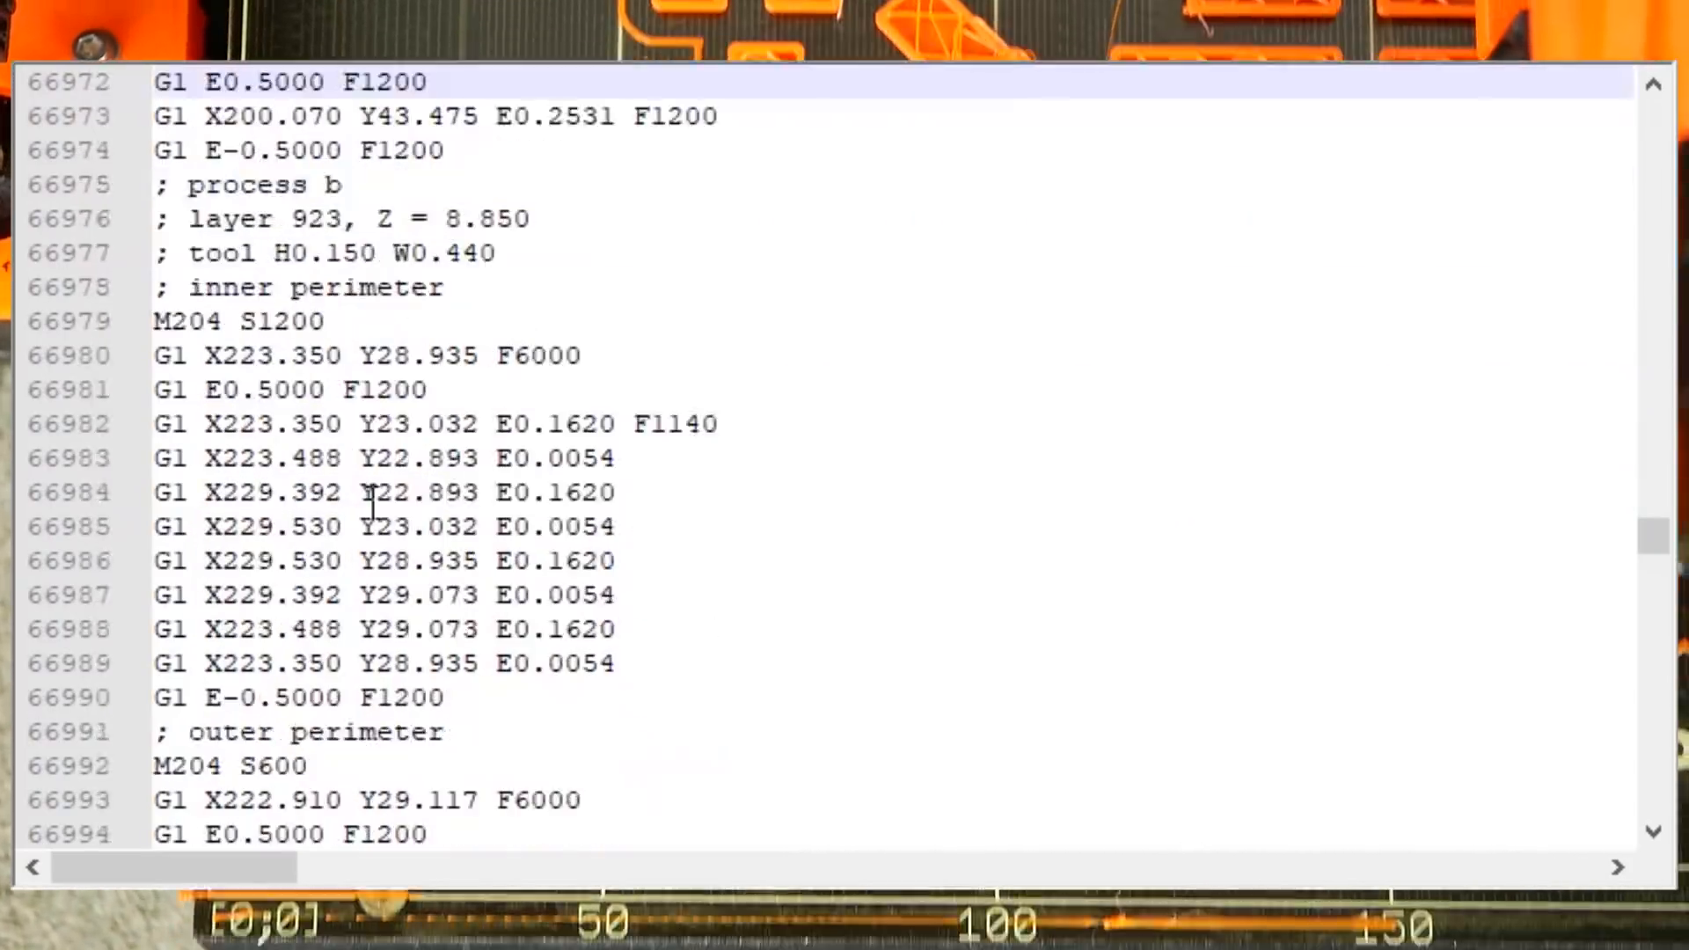
{"action": "left_click", "coordinate": [1323, 130]}
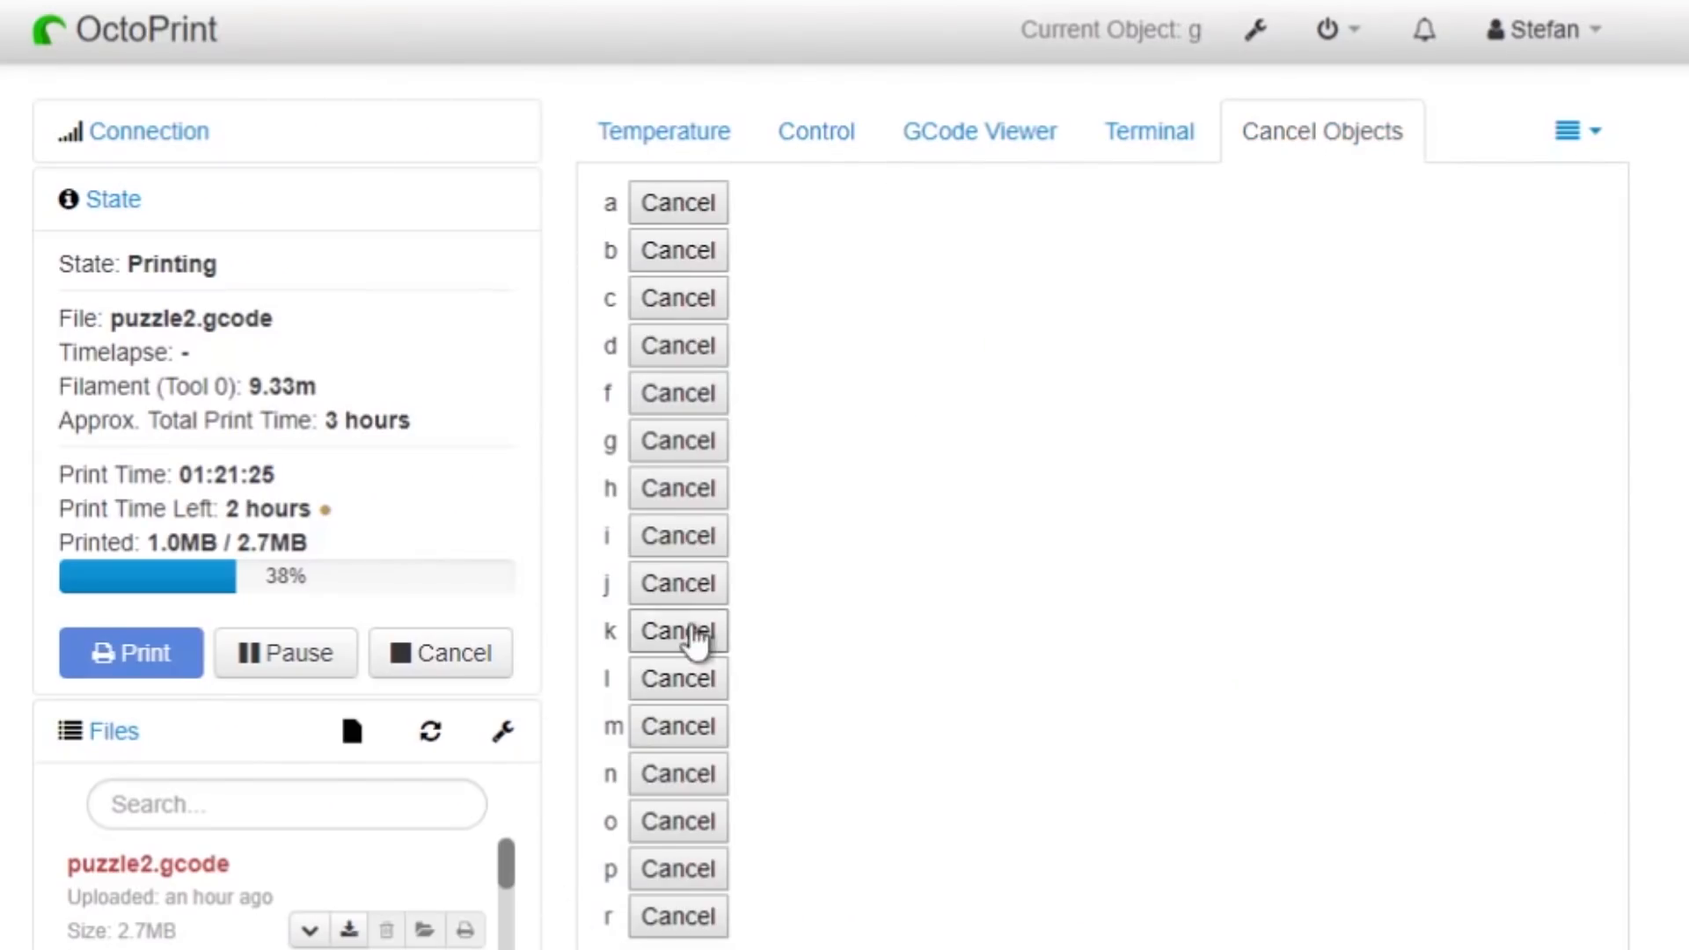
Step: Cancel object k in the Cancel Objects tab and confirm with 'Yes, Cancel It'
{"action": "left_click", "coordinate": [678, 632]}
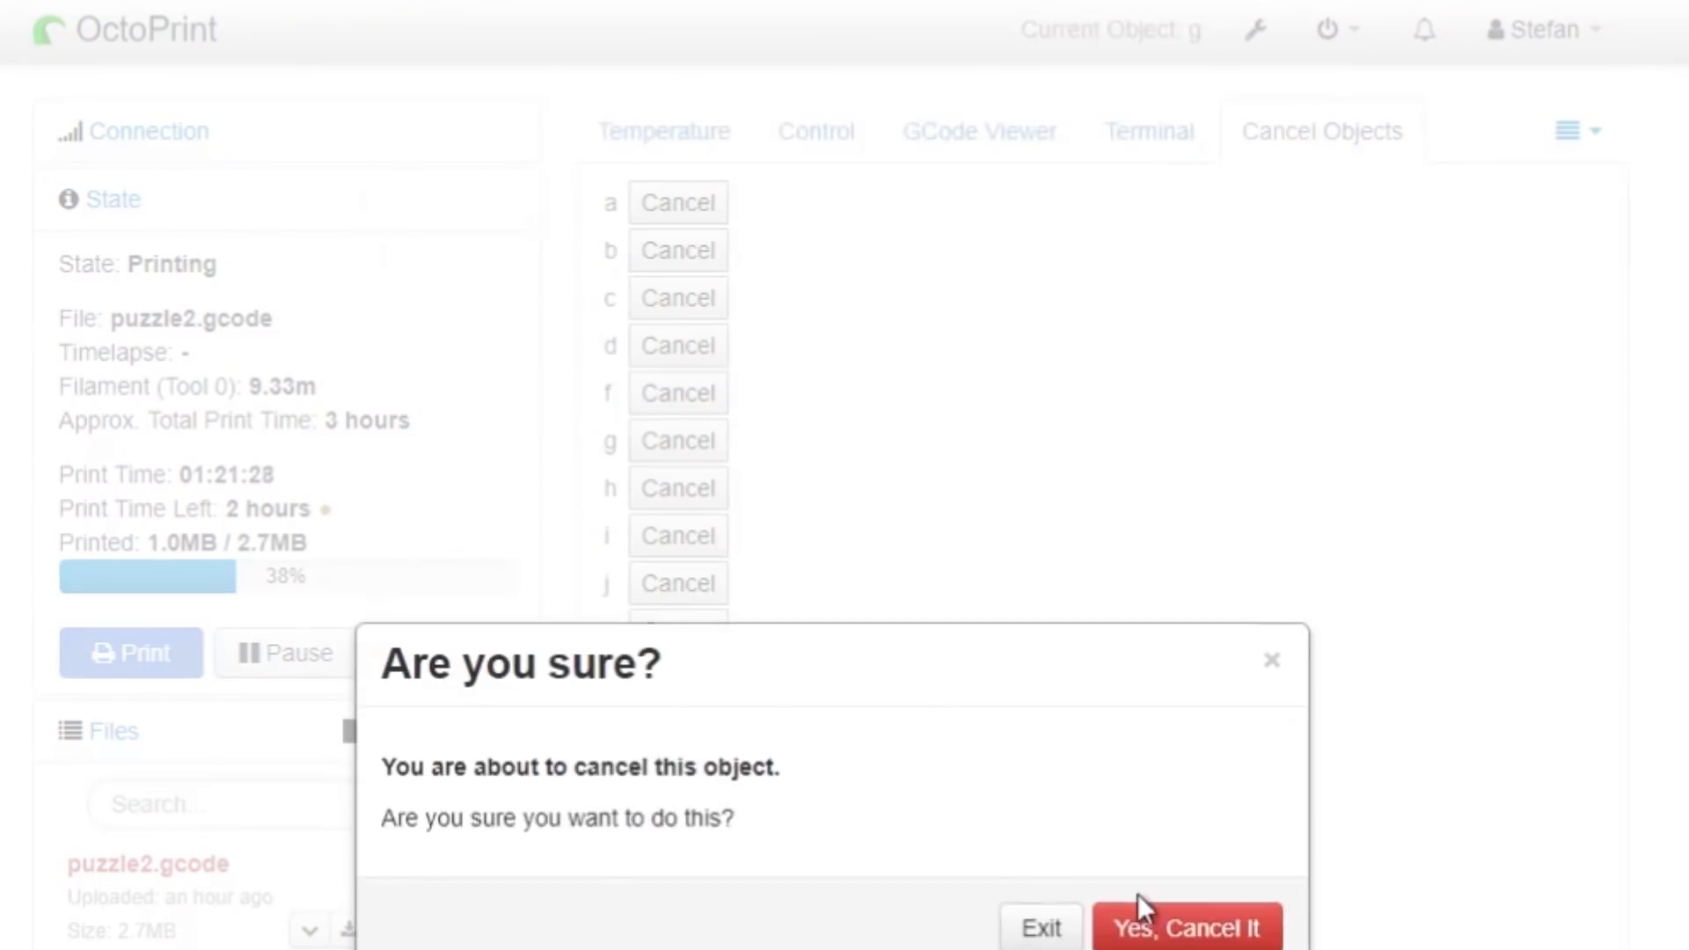
{"action": "left_click", "coordinate": [1184, 927]}
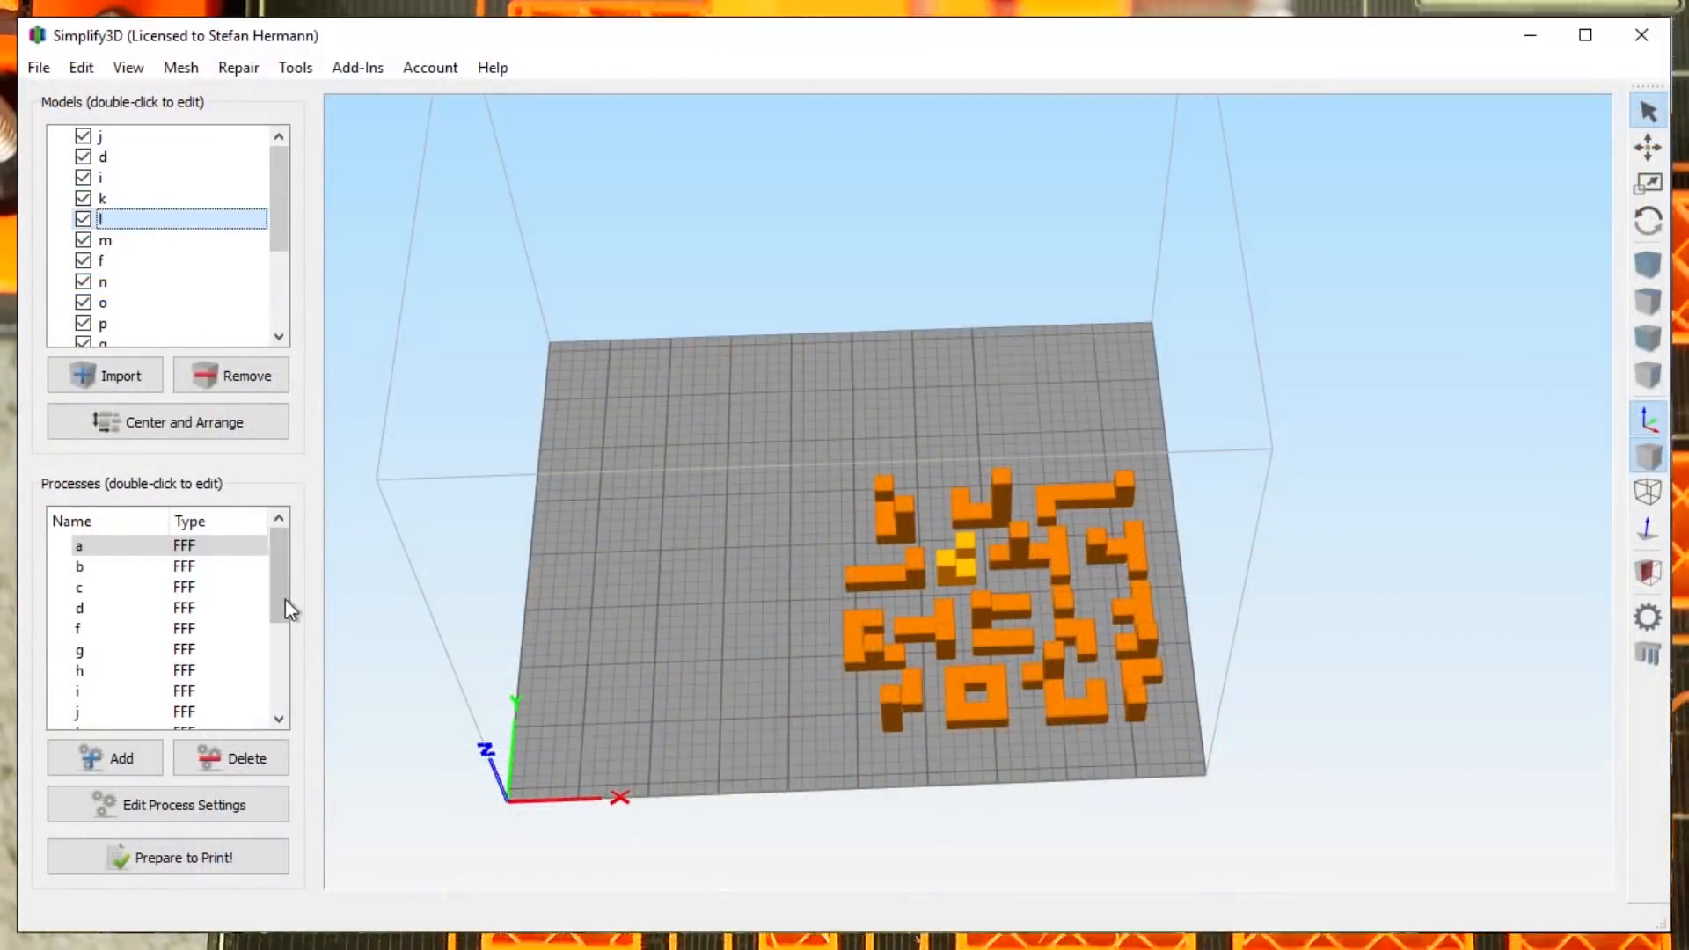
Step: Show process a's FFF Settings and its Select Models list
{"action": "double_click", "coordinate": [79, 546]}
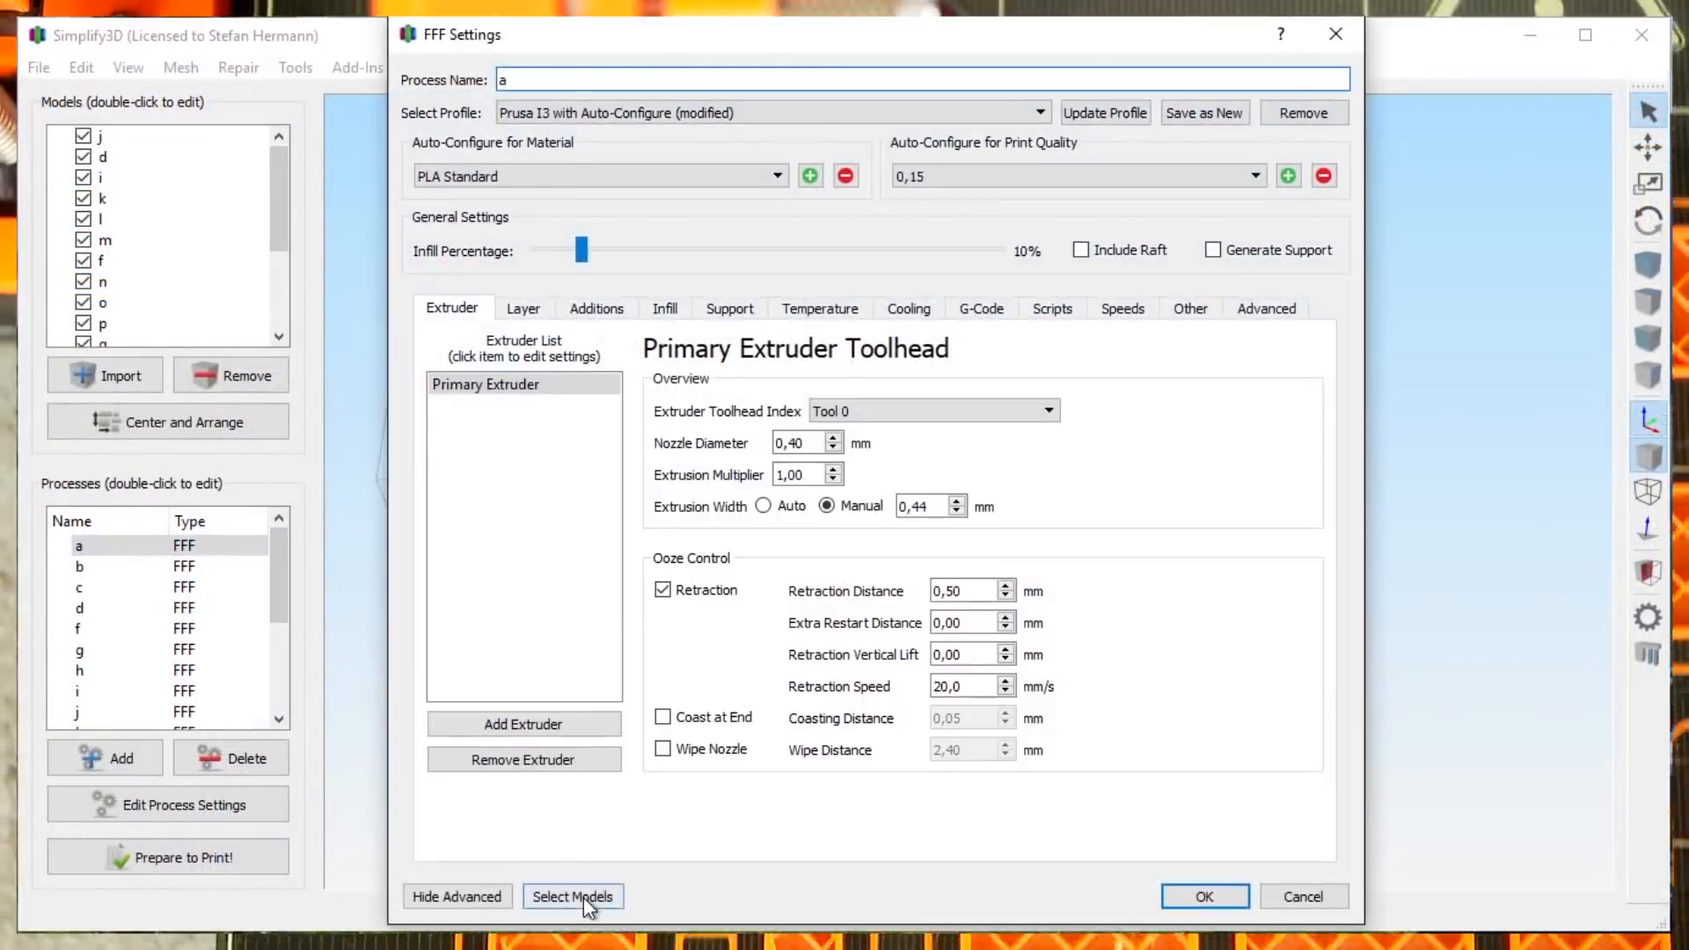
{"action": "left_click", "coordinate": [572, 895]}
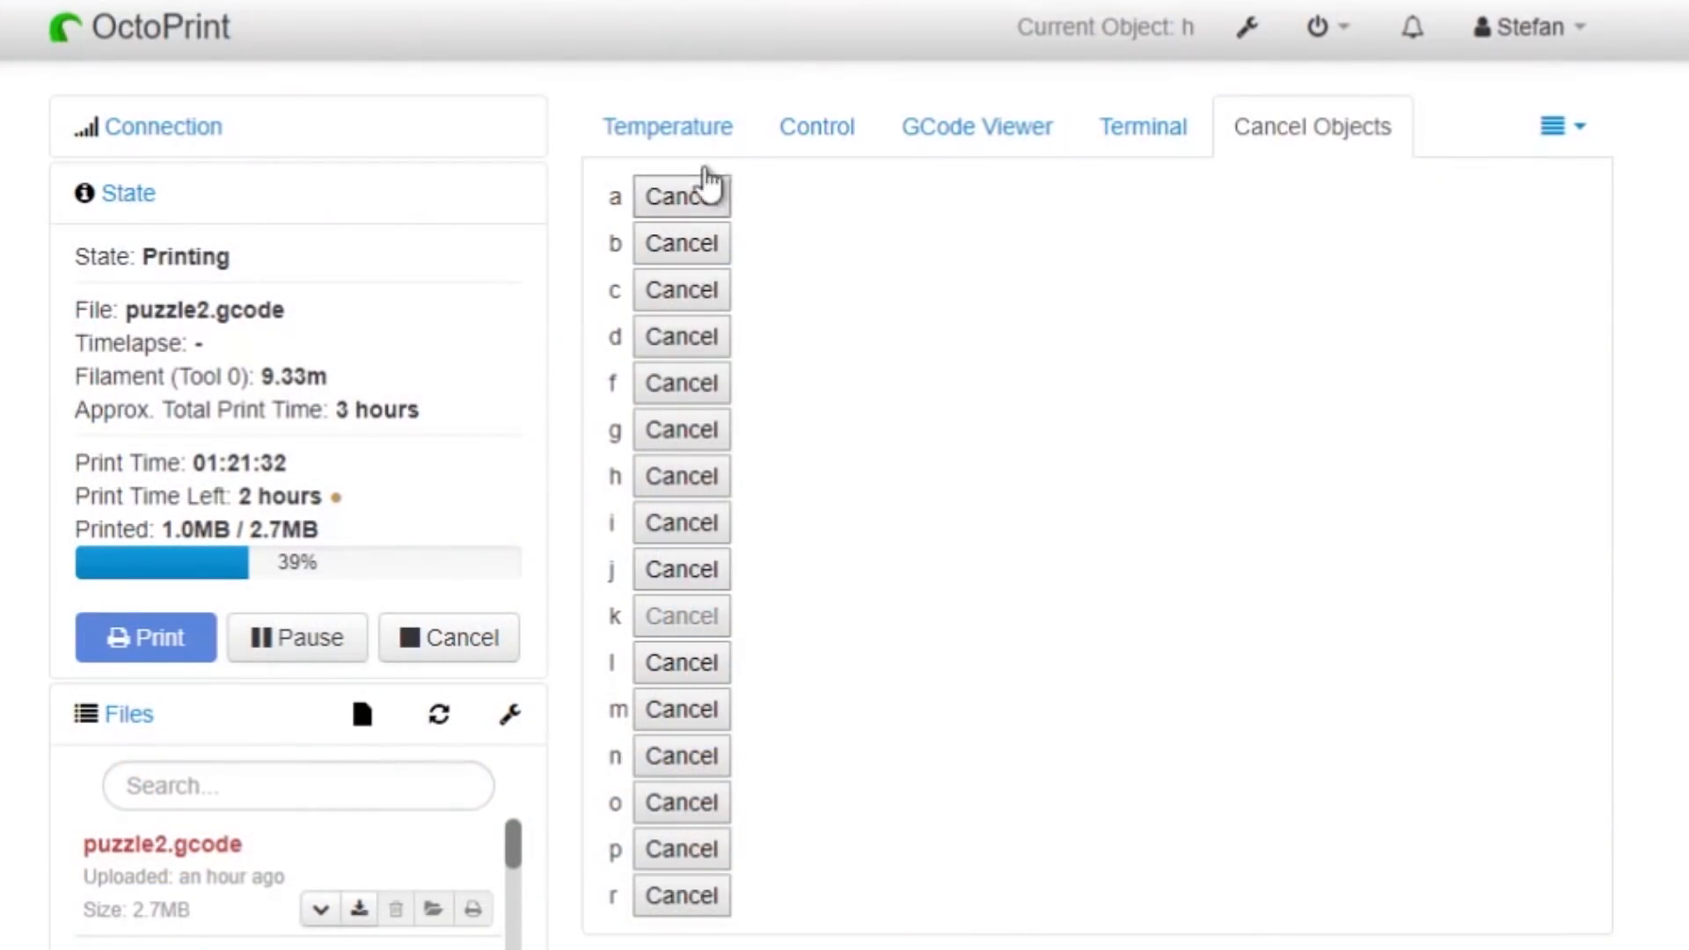
Step: Show the Cancel Objects plugin settings with its object regex and allowed G-code
{"action": "left_click", "coordinate": [667, 127]}
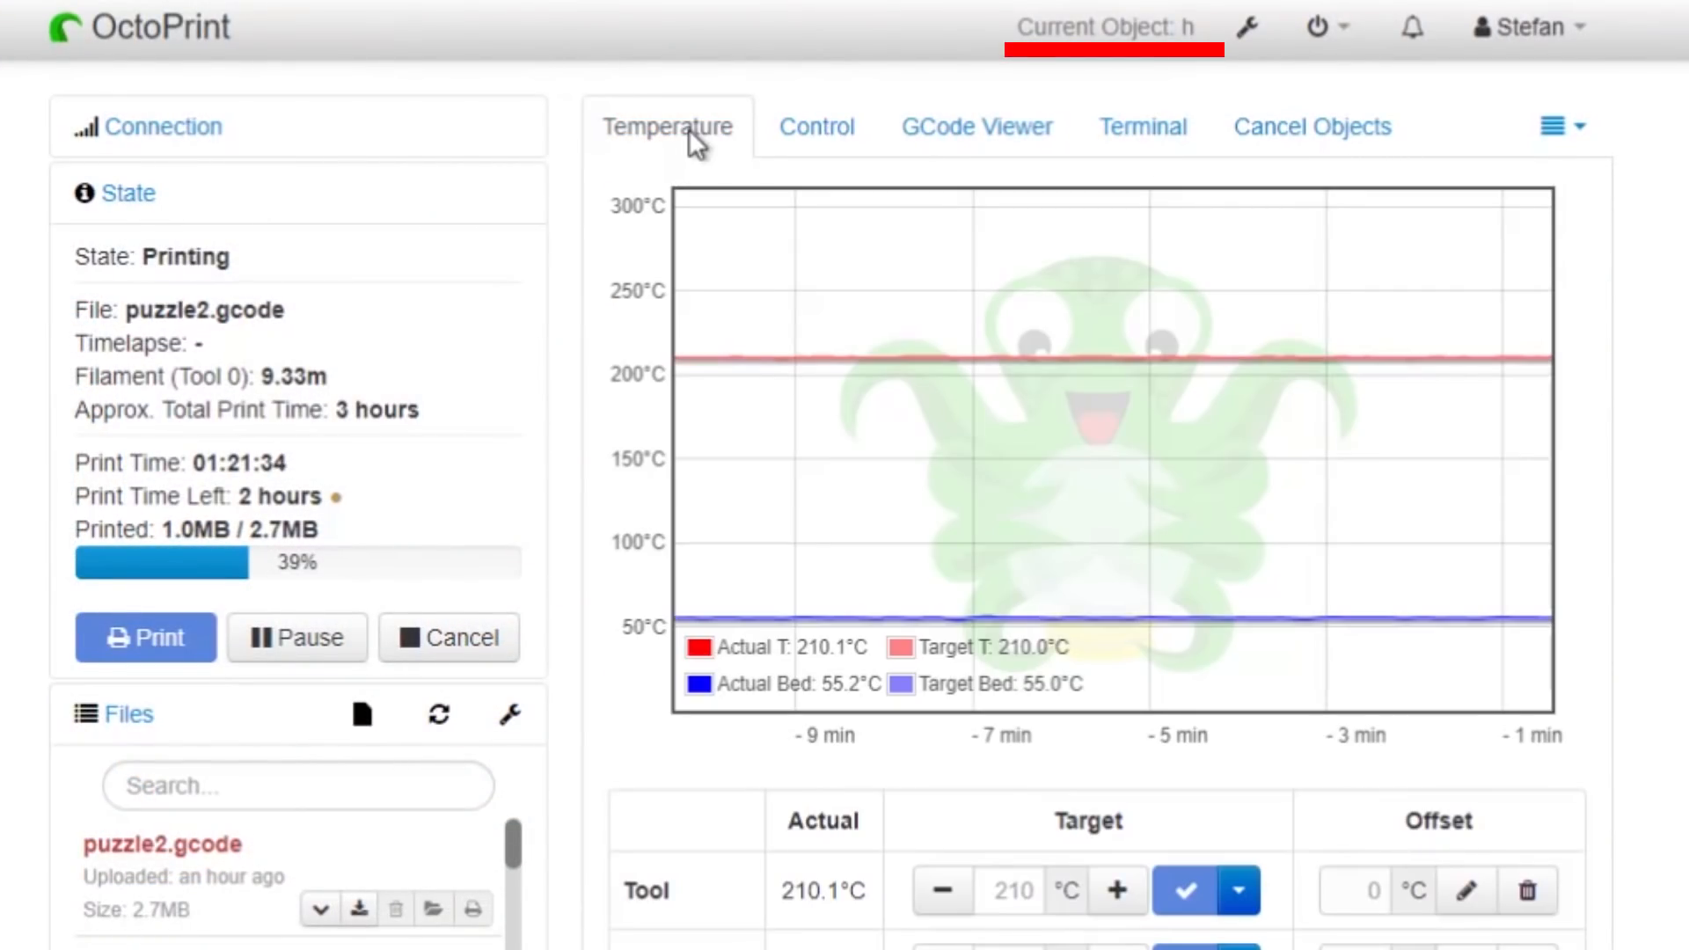
{"action": "left_click", "coordinate": [1246, 26]}
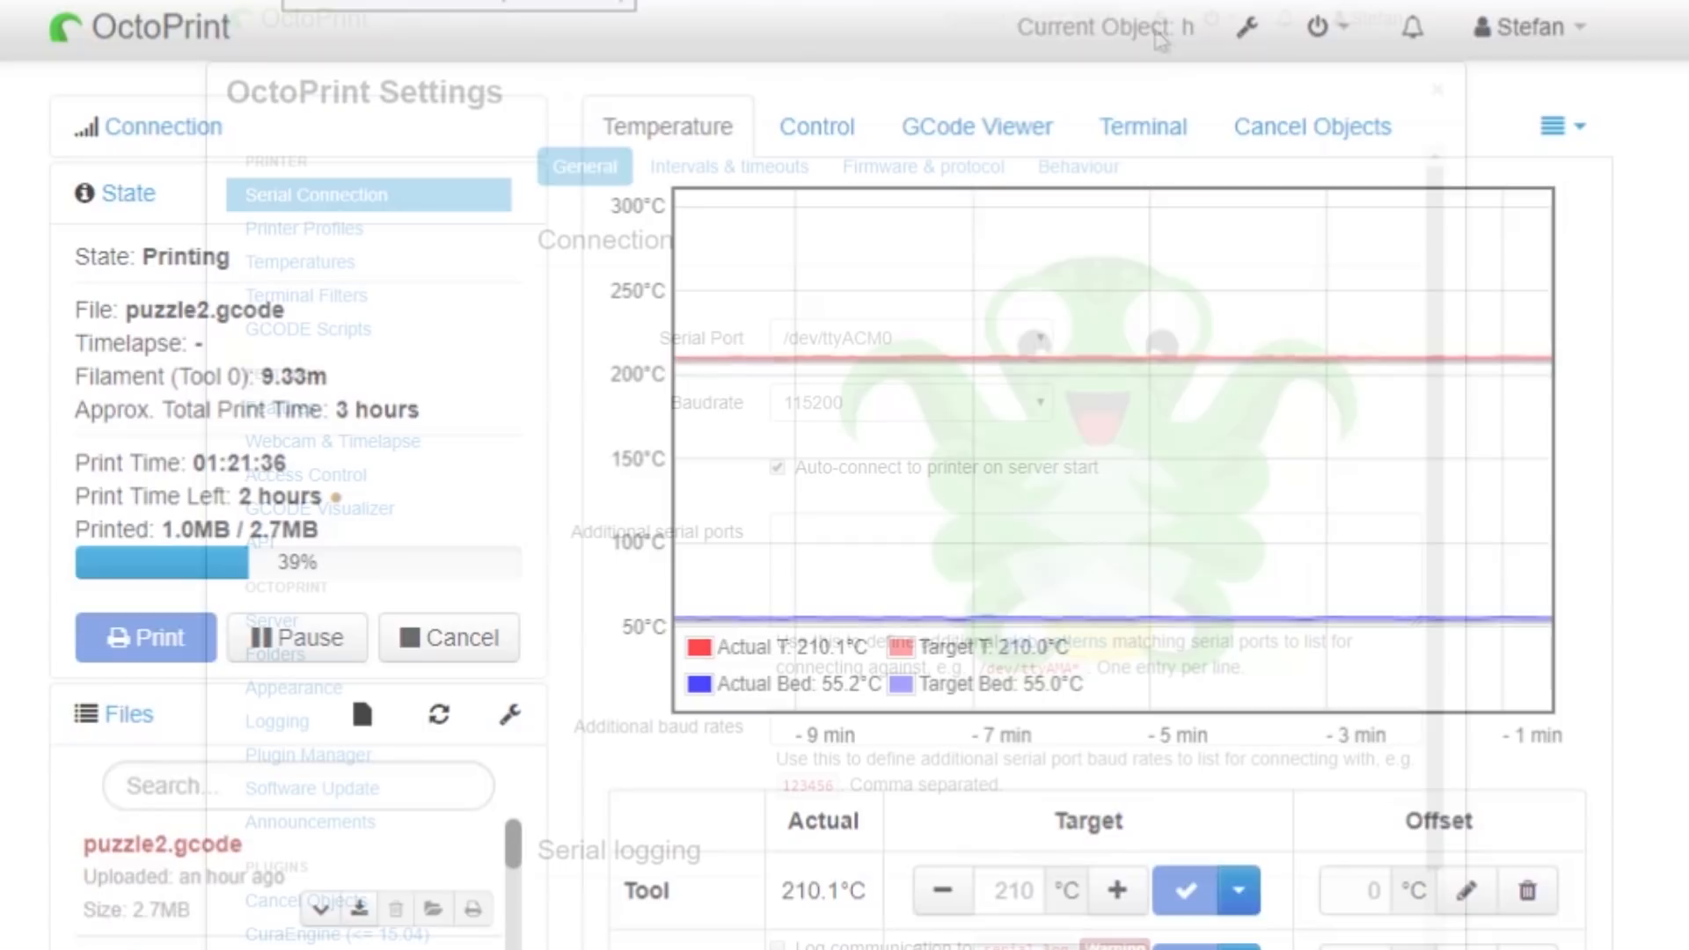
{"action": "left_click", "coordinate": [306, 899]}
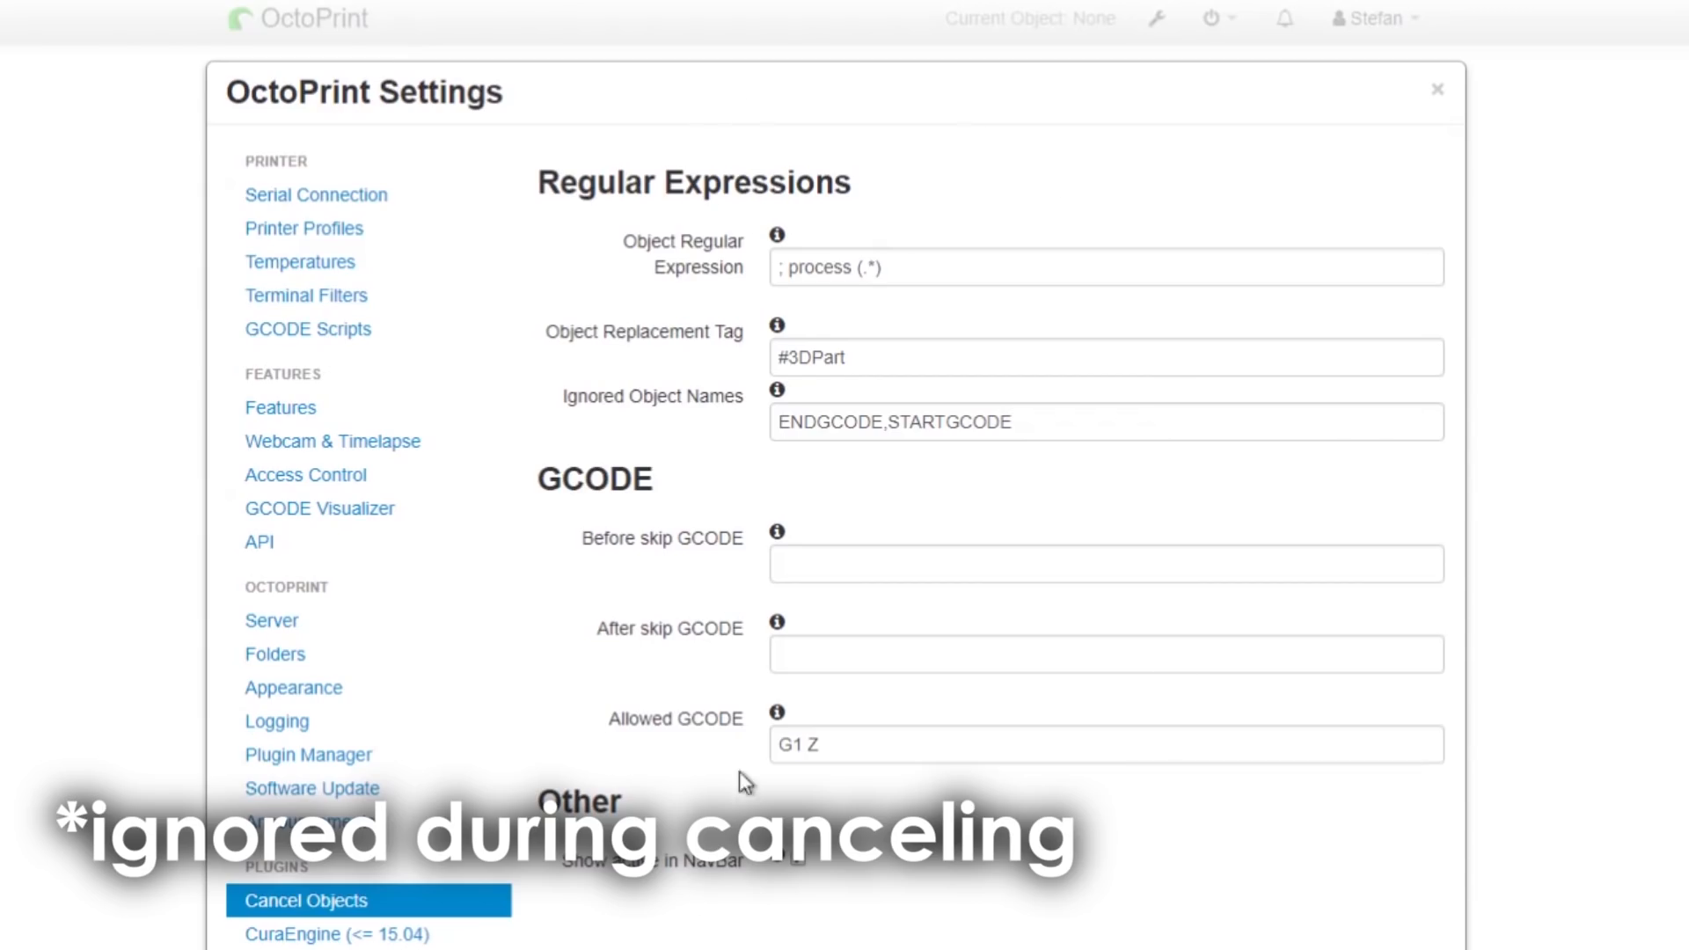
{"action": "left_click", "coordinate": [1436, 90]}
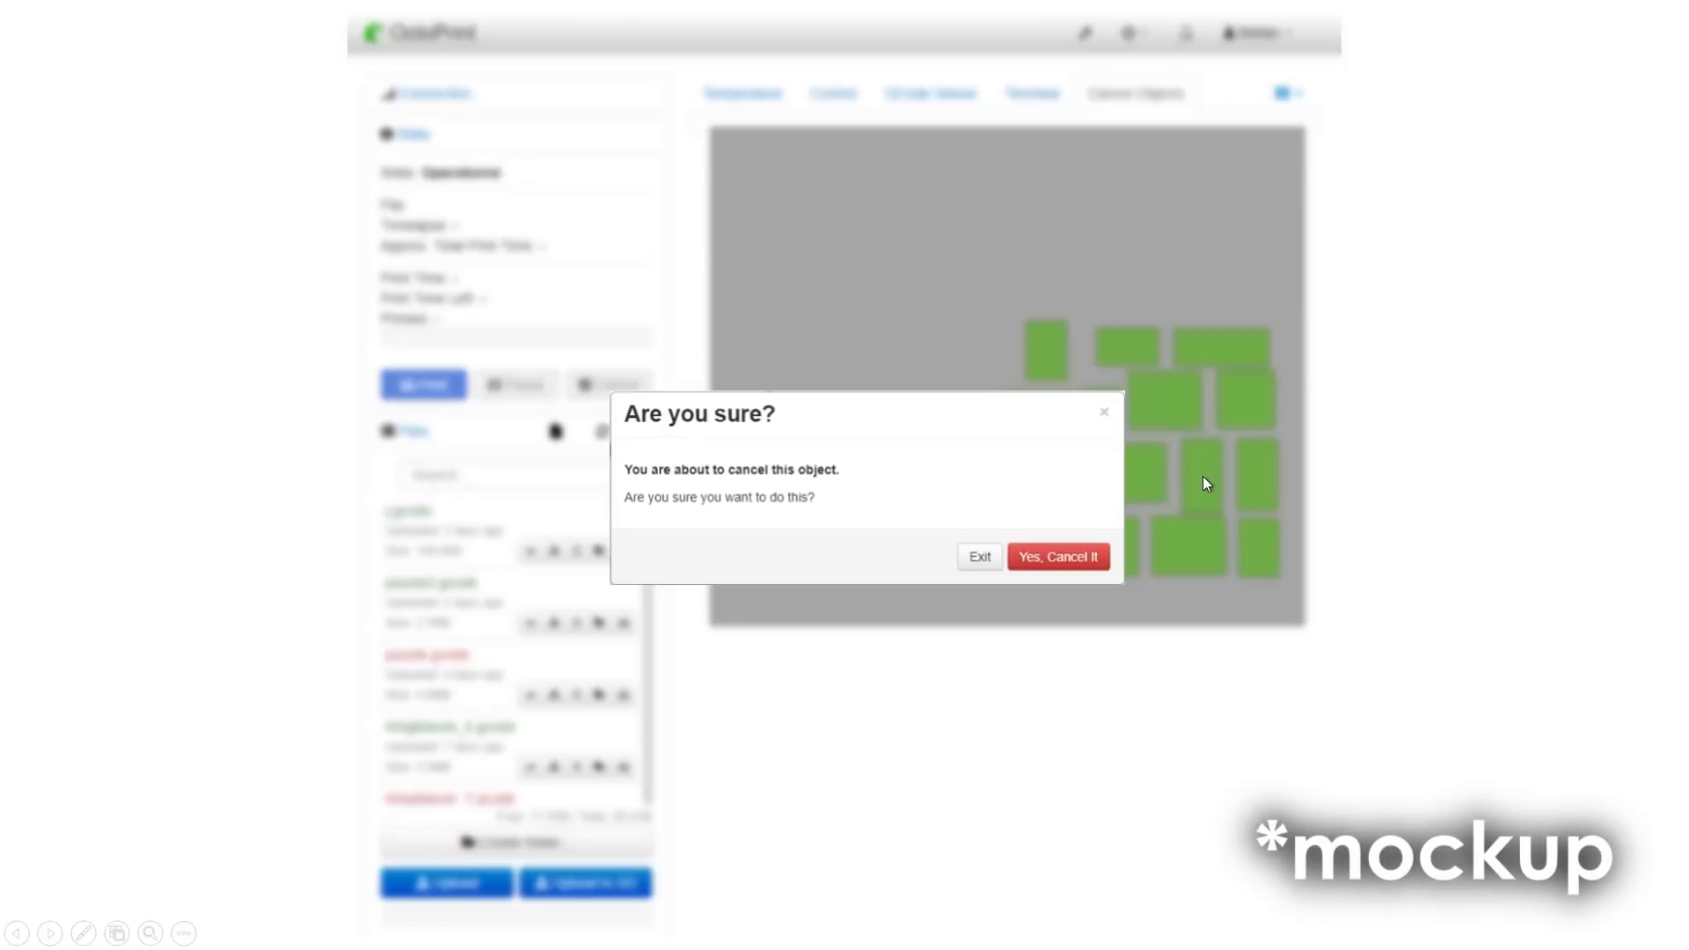
{"action": "mouse_move", "coordinate": [1058, 558]}
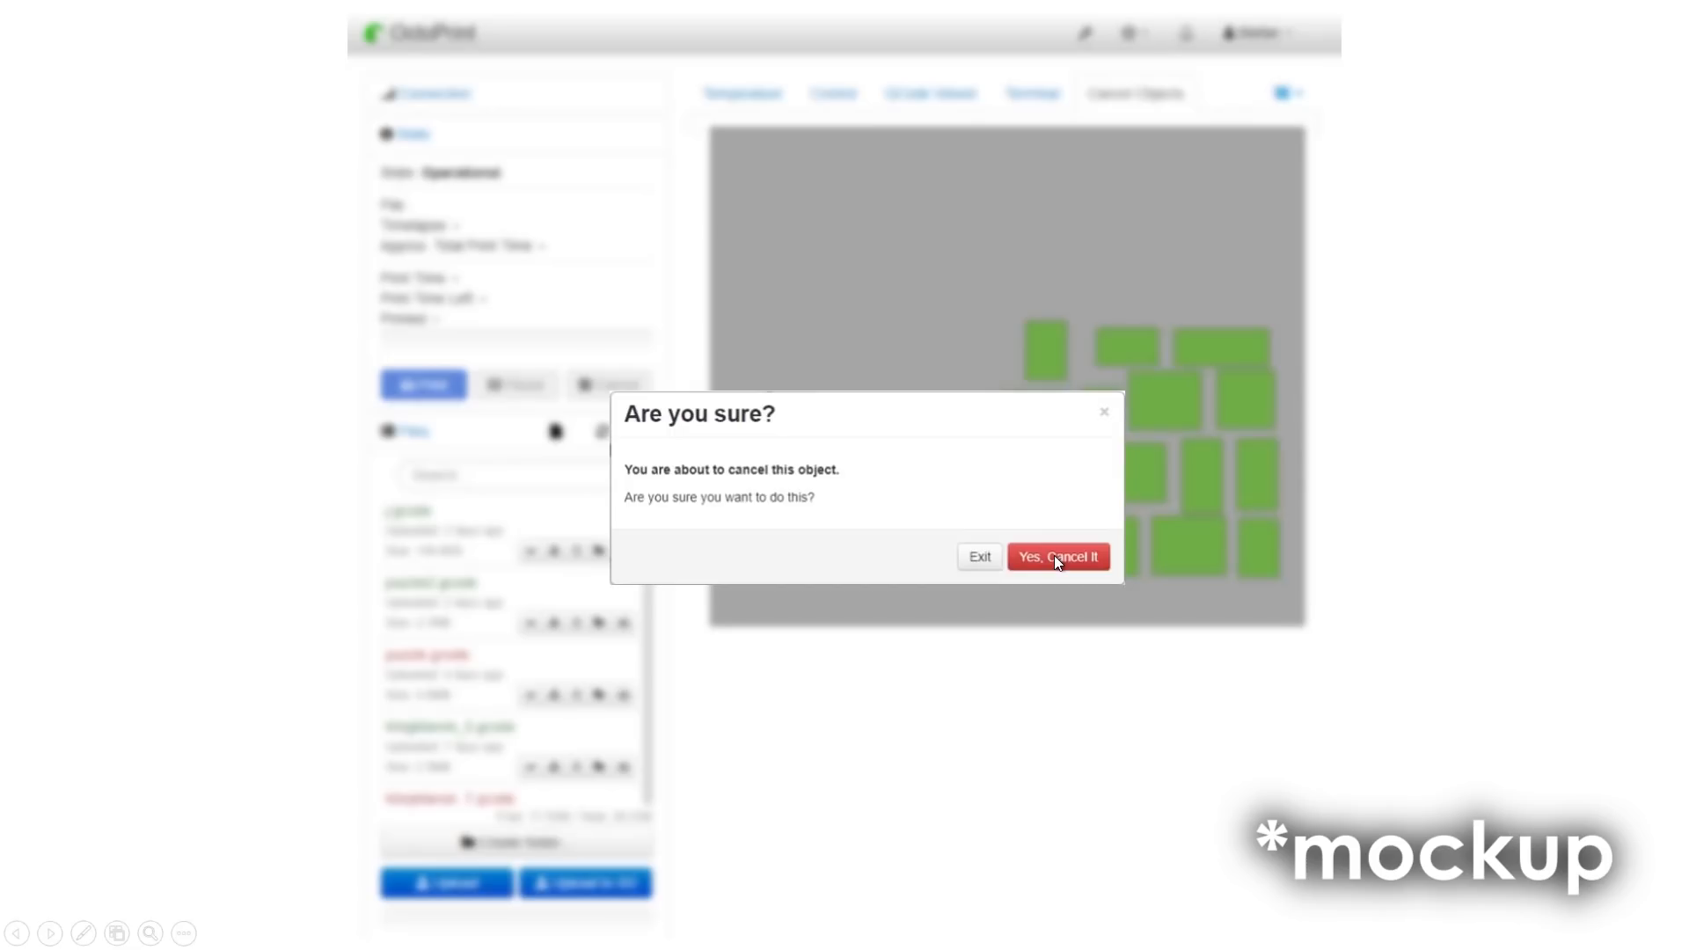
Step: Confirm cancelling the chosen green part with 'Yes, Cancel It'
{"action": "left_click", "coordinate": [1056, 558]}
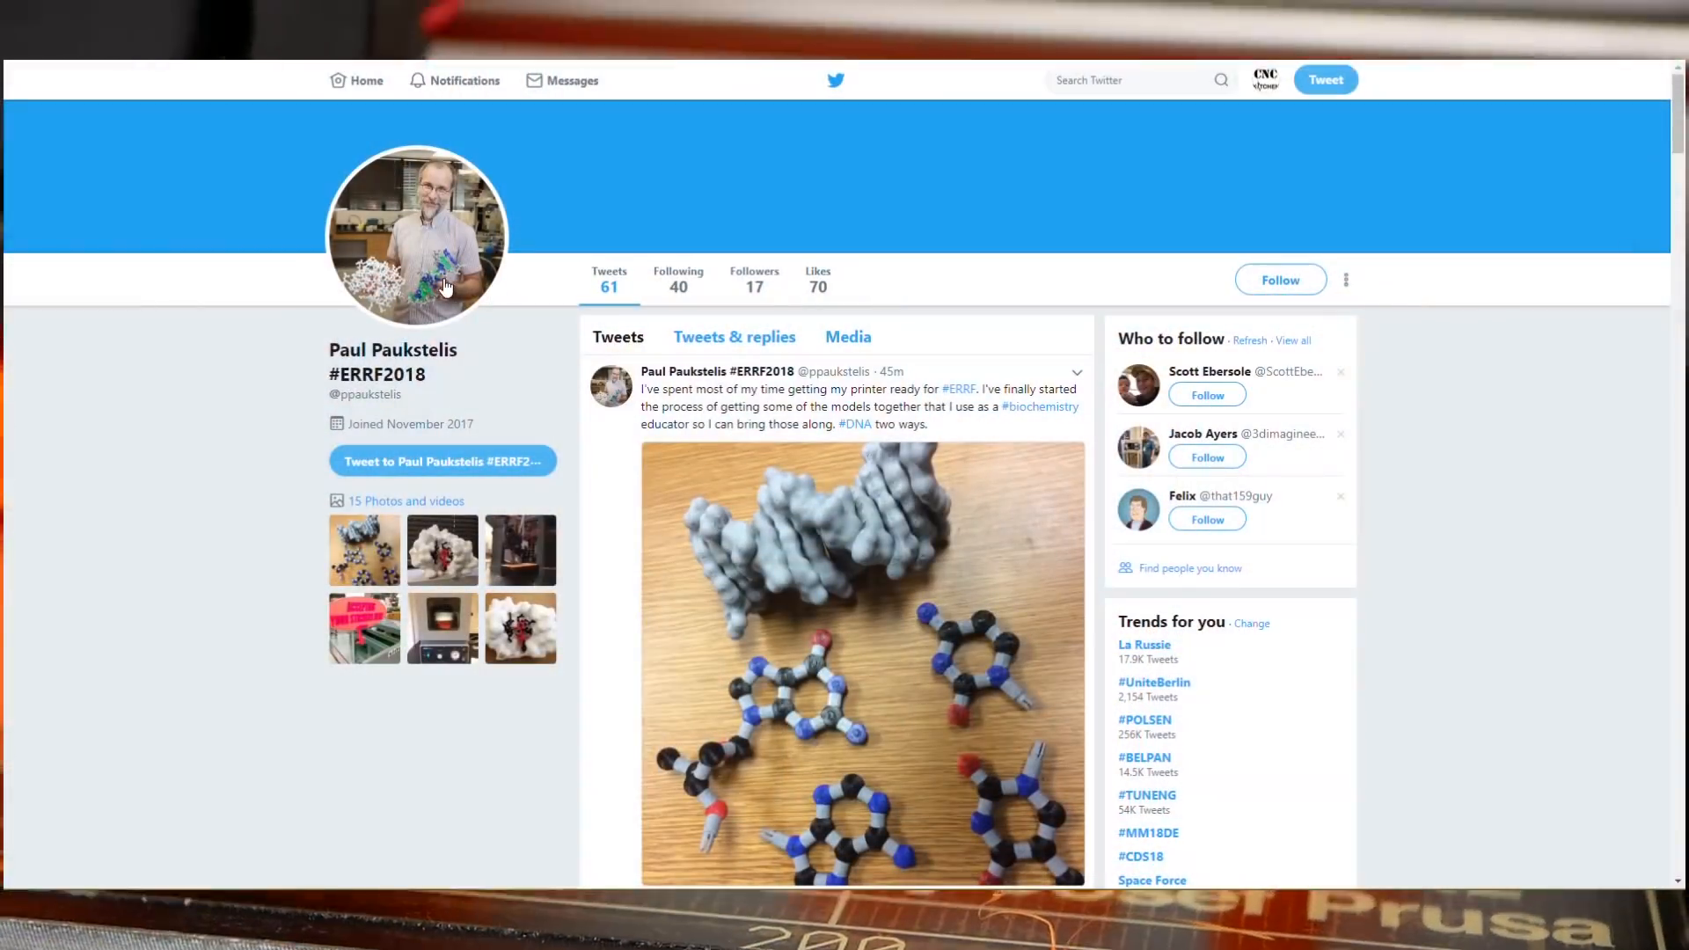
Step: Enlarge the plugin author's Twitter profile photo
{"action": "left_click", "coordinate": [419, 234]}
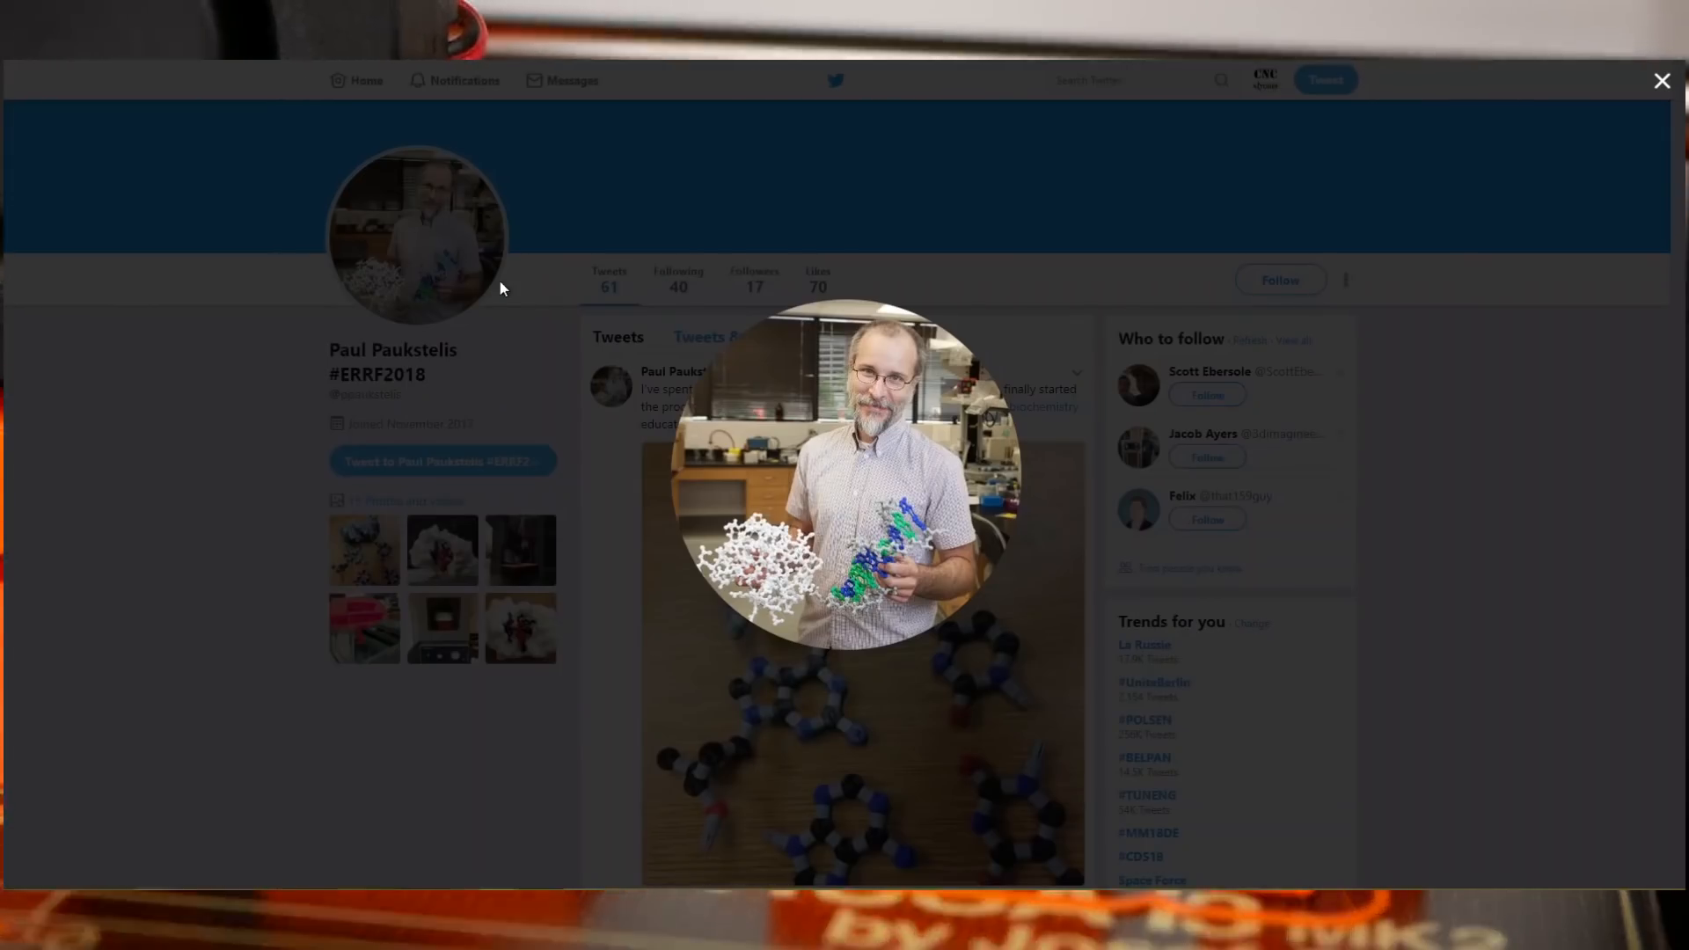